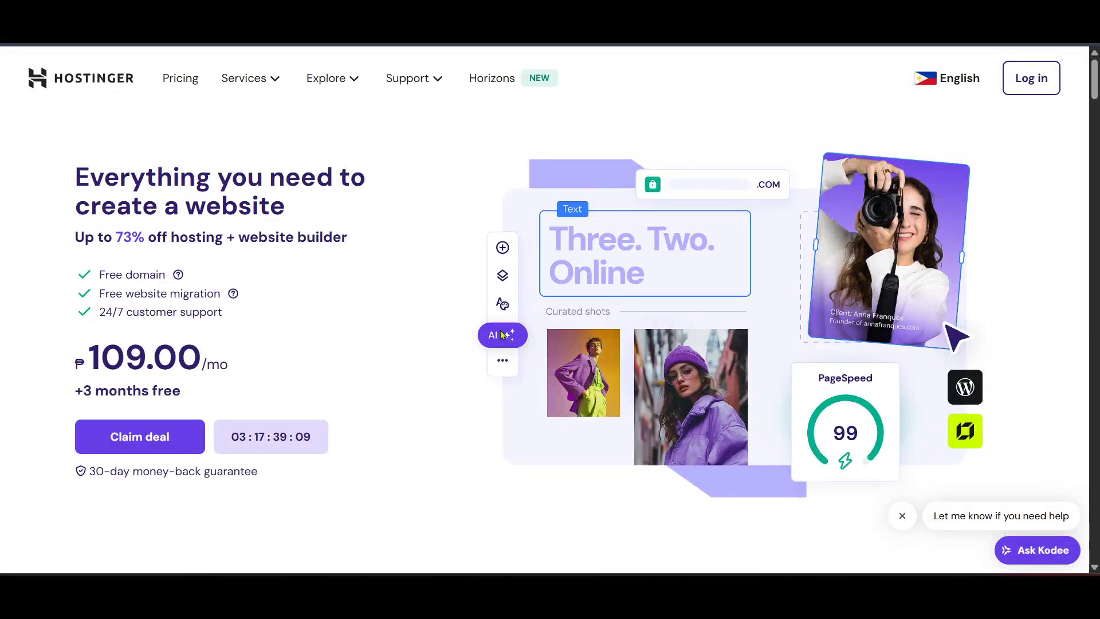
pyautogui.moveTo(654, 219)
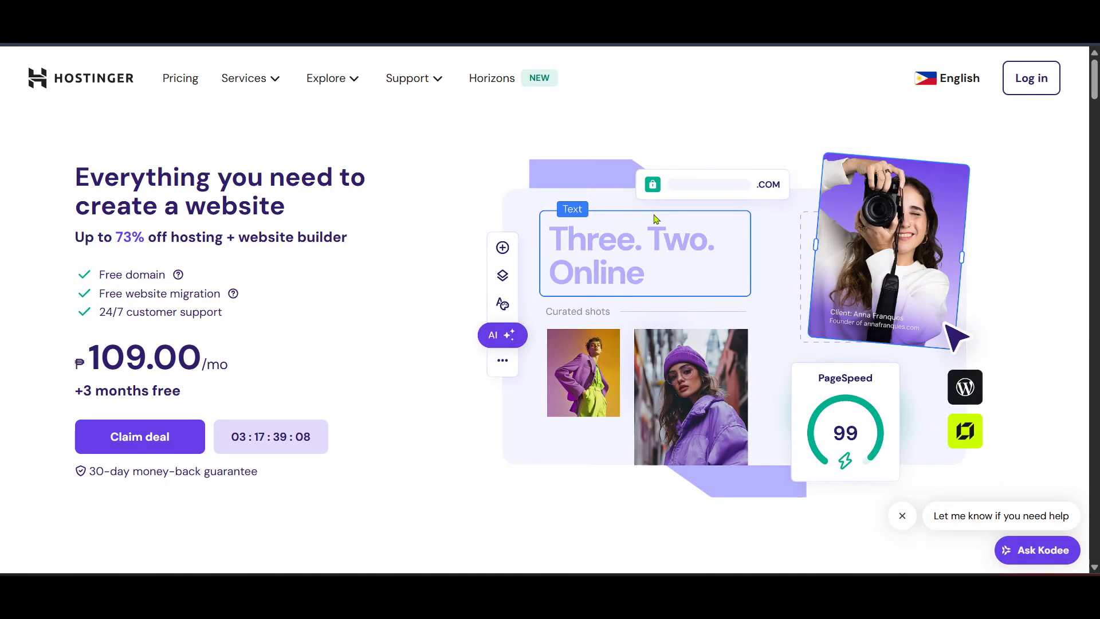
pyautogui.moveTo(667, 213)
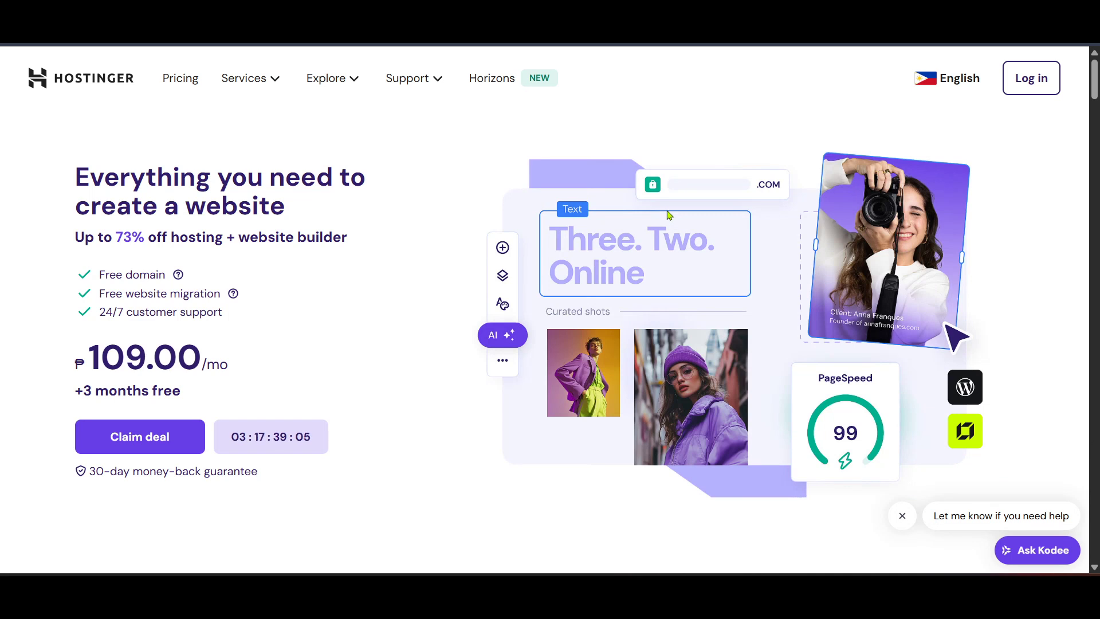
pyautogui.moveTo(847, 145)
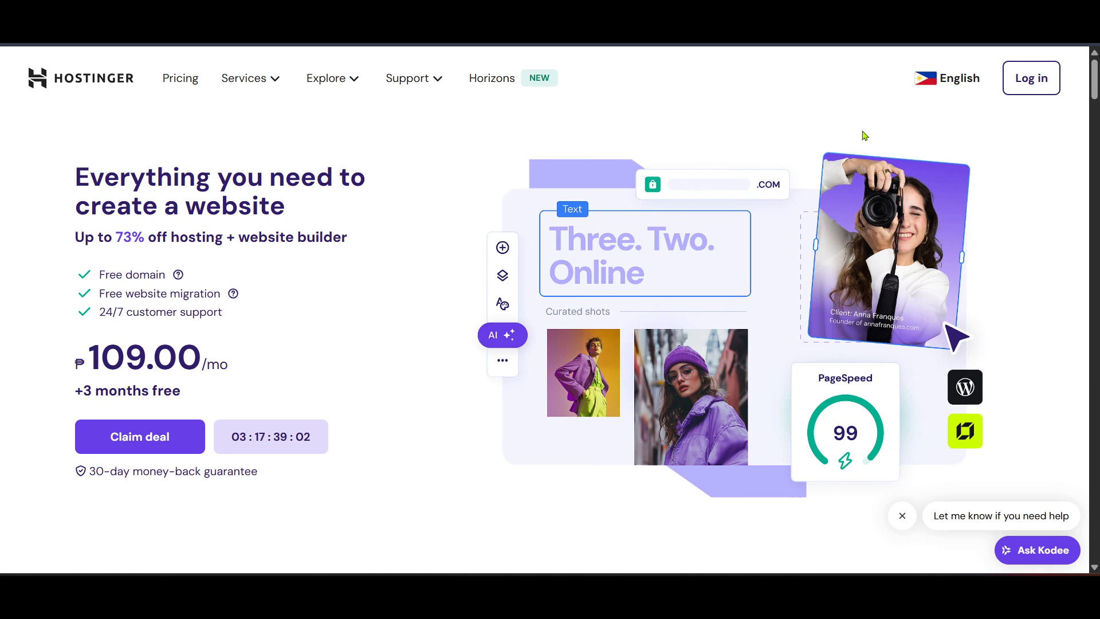
pyautogui.moveTo(1028, 127)
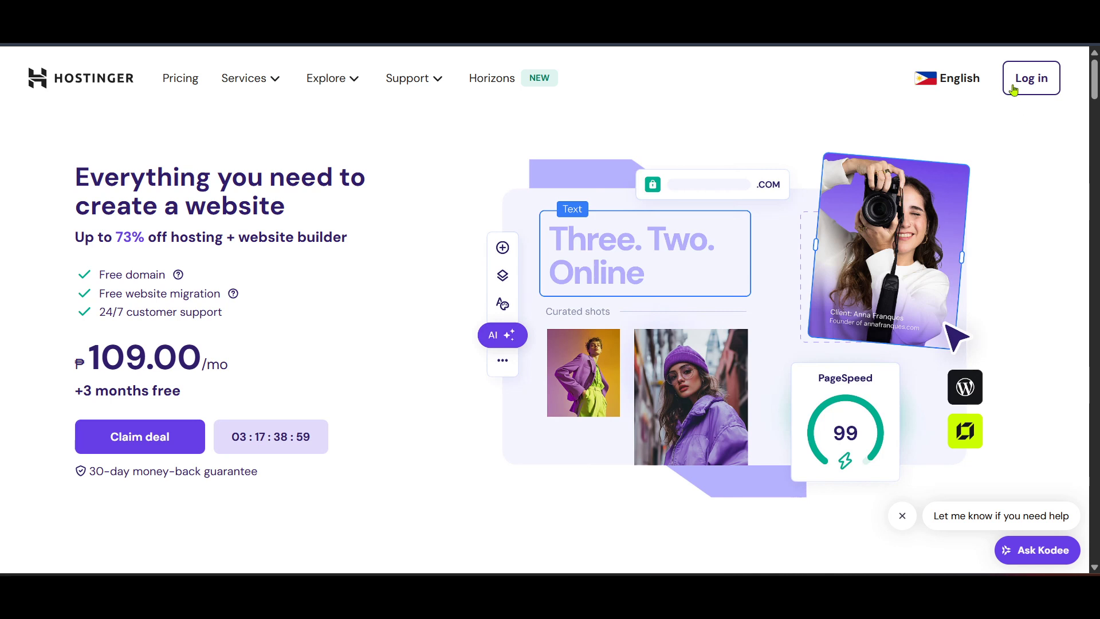
pyautogui.moveTo(1043, 110)
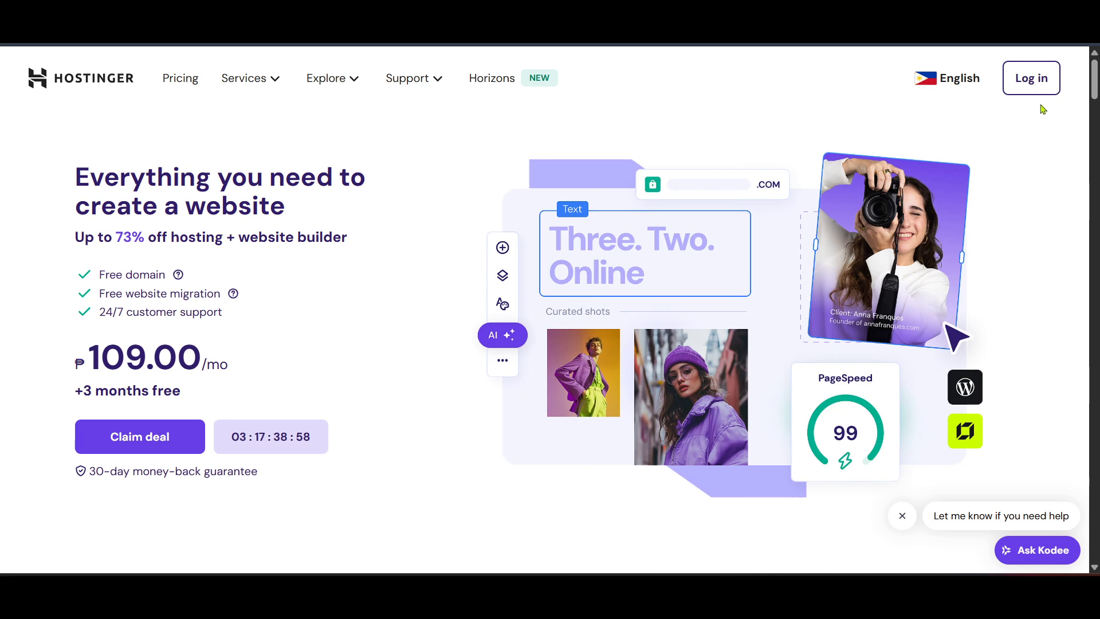
pyautogui.moveTo(1031, 83)
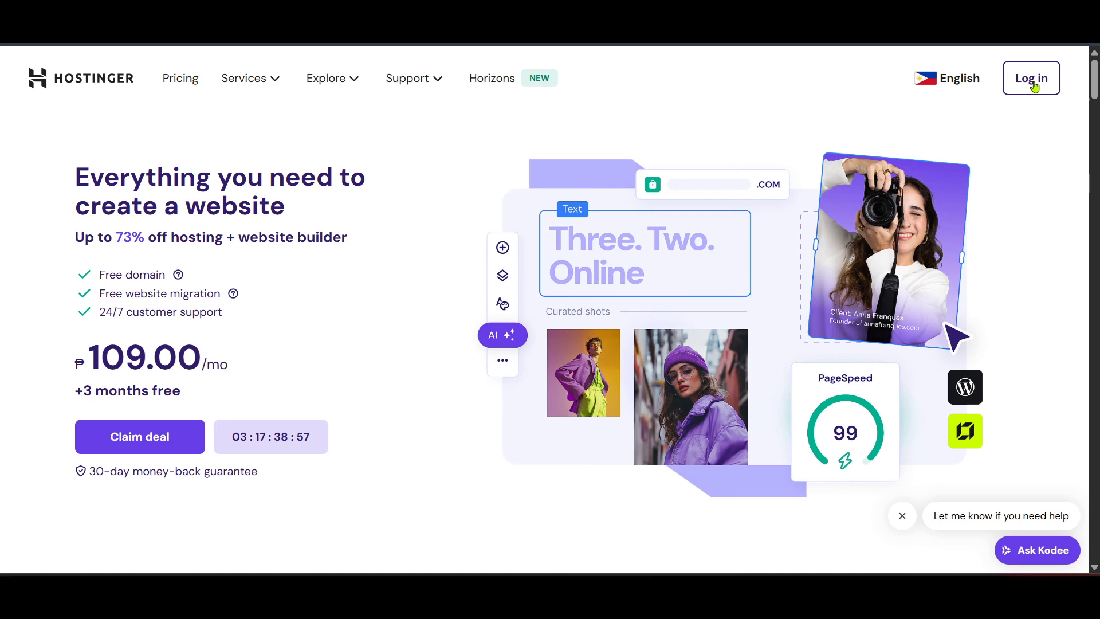
pyautogui.moveTo(1021, 116)
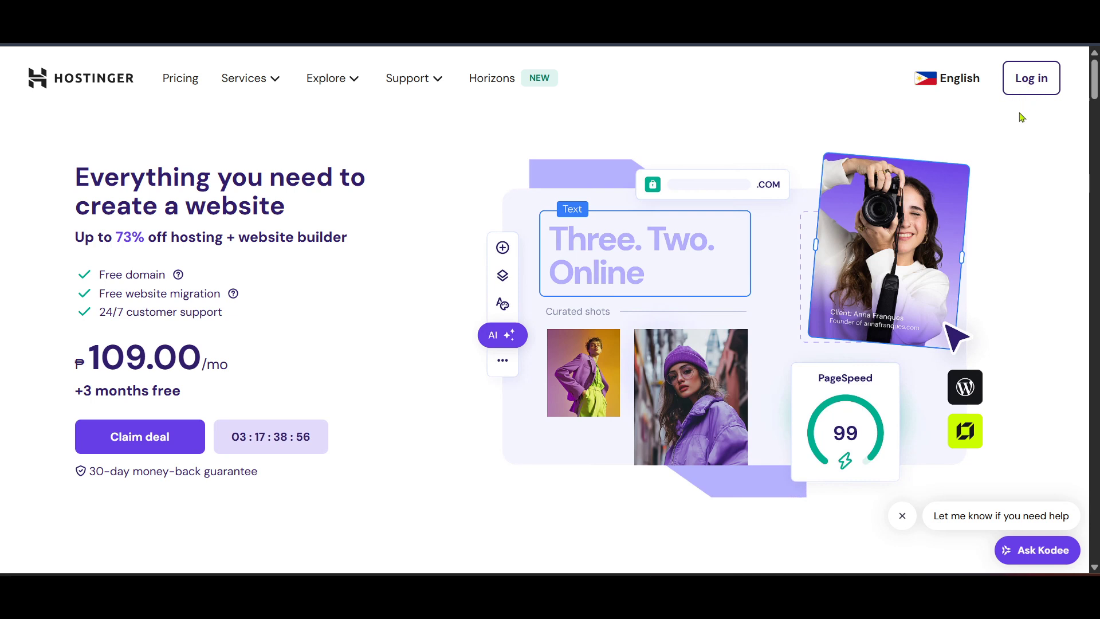
pyautogui.moveTo(1015, 126)
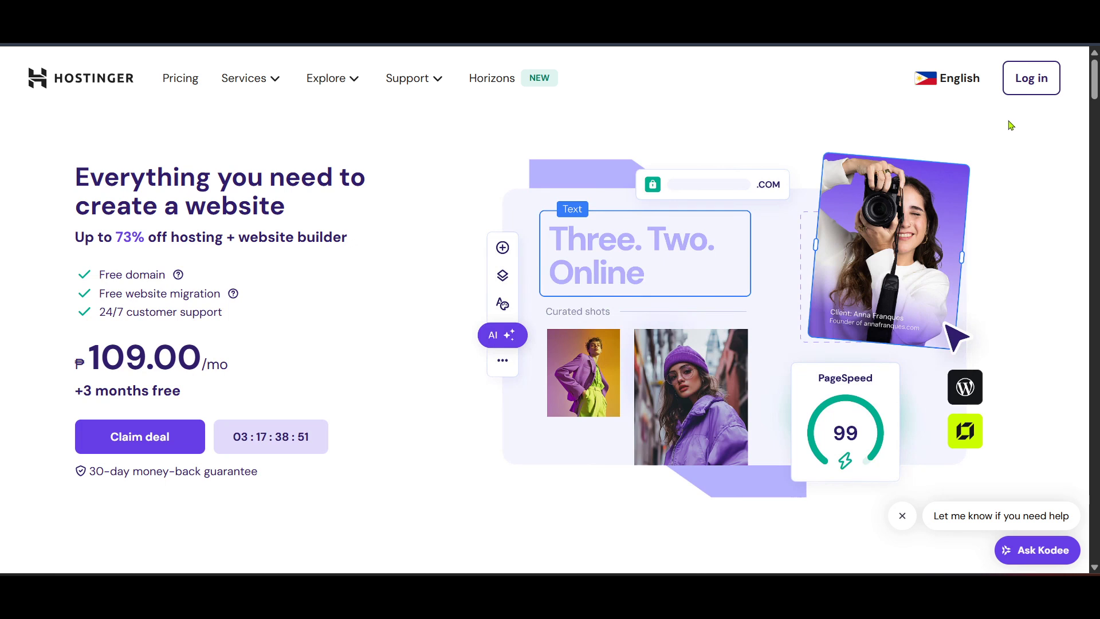
pyautogui.moveTo(989, 124)
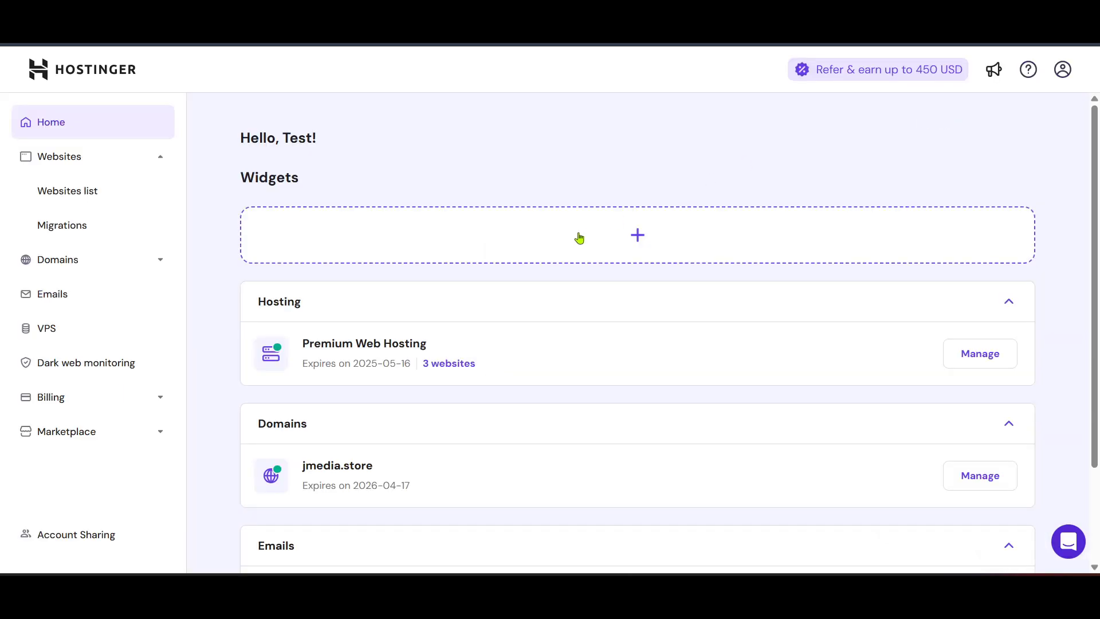
pyautogui.moveTo(534, 224)
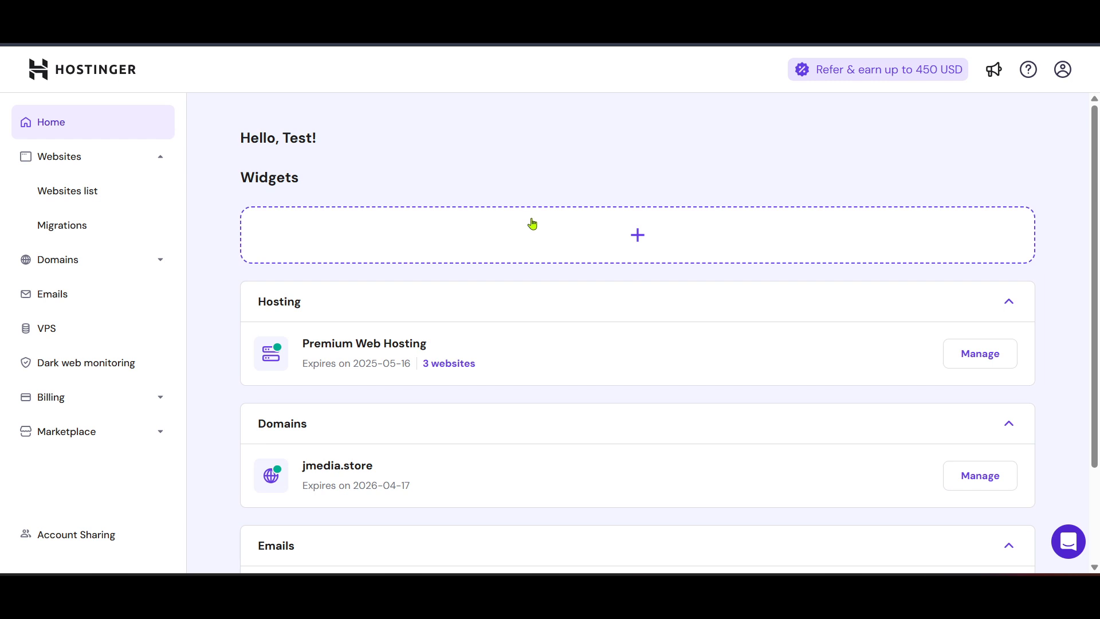
pyautogui.moveTo(529, 223)
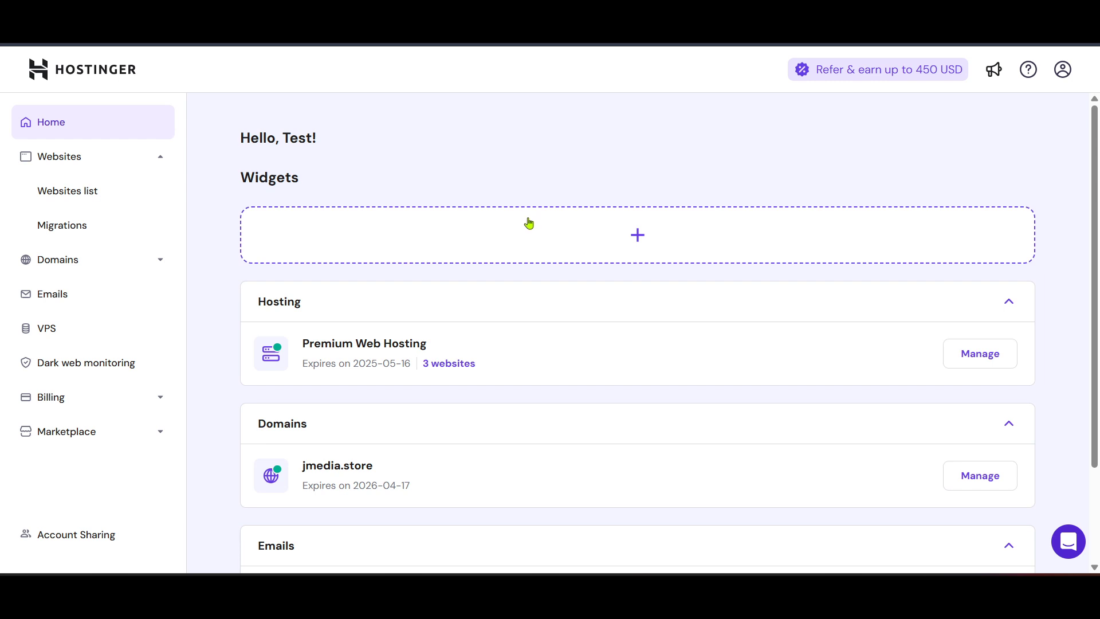
pyautogui.moveTo(423, 193)
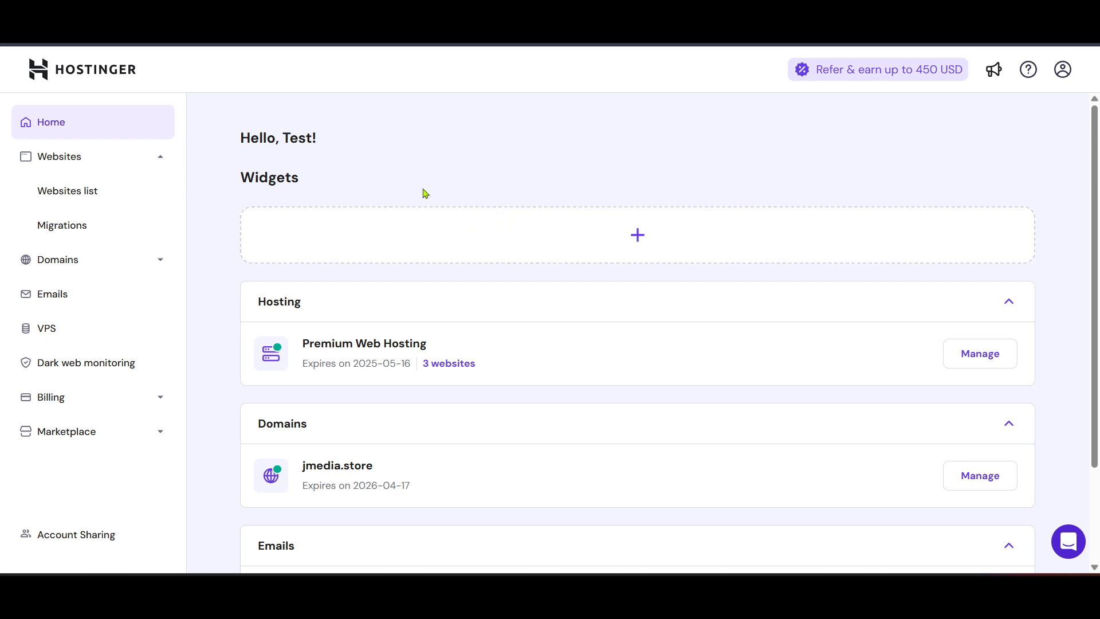
pyautogui.moveTo(433, 231)
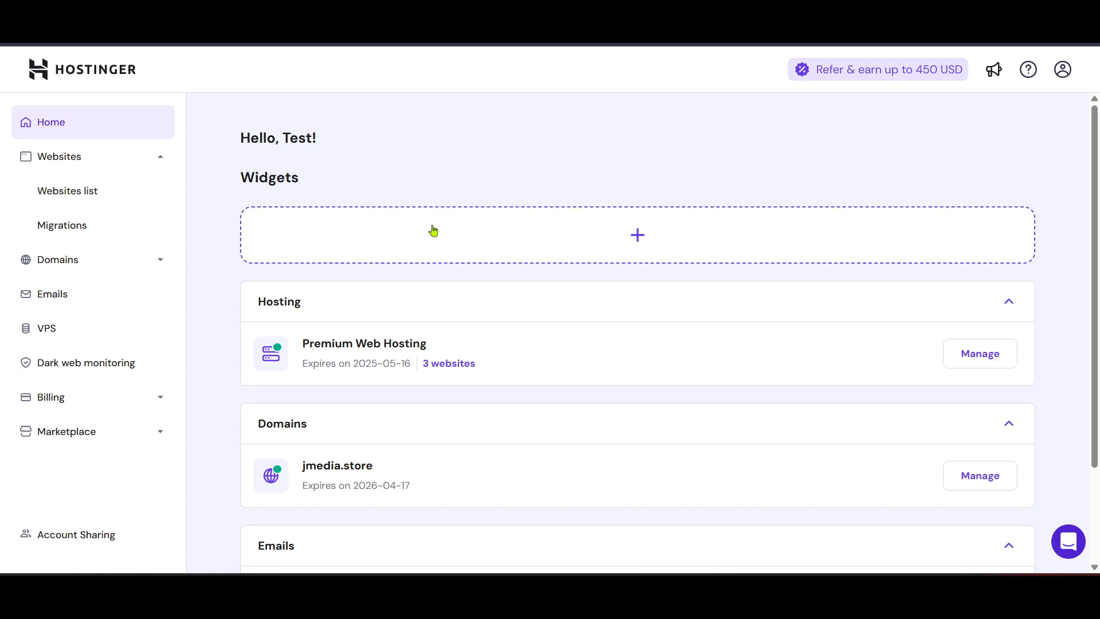
pyautogui.moveTo(377, 237)
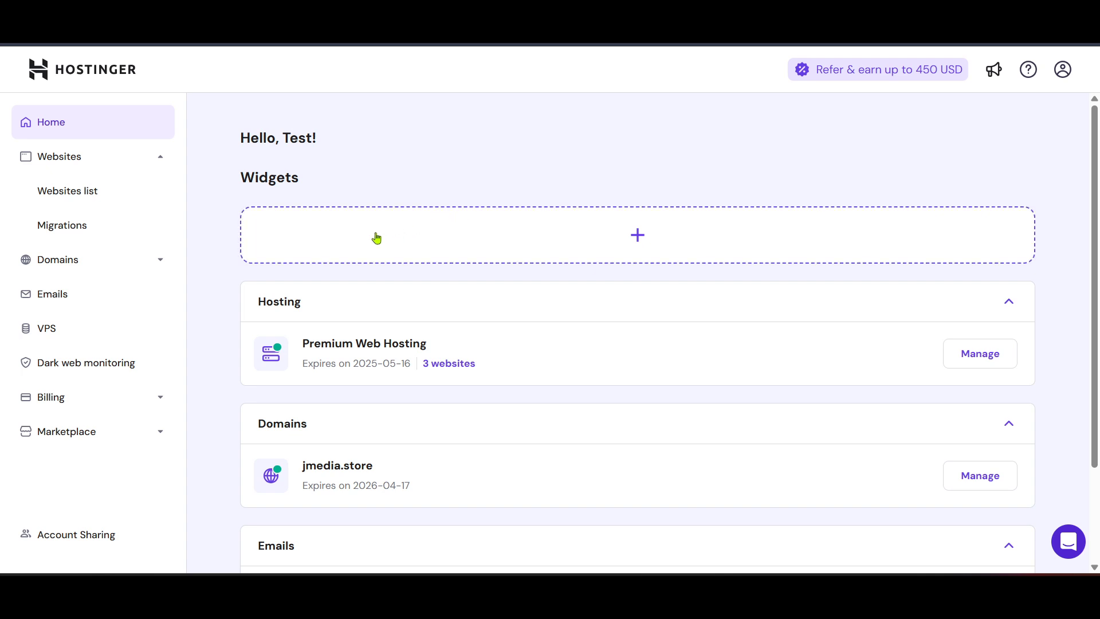
pyautogui.moveTo(298, 271)
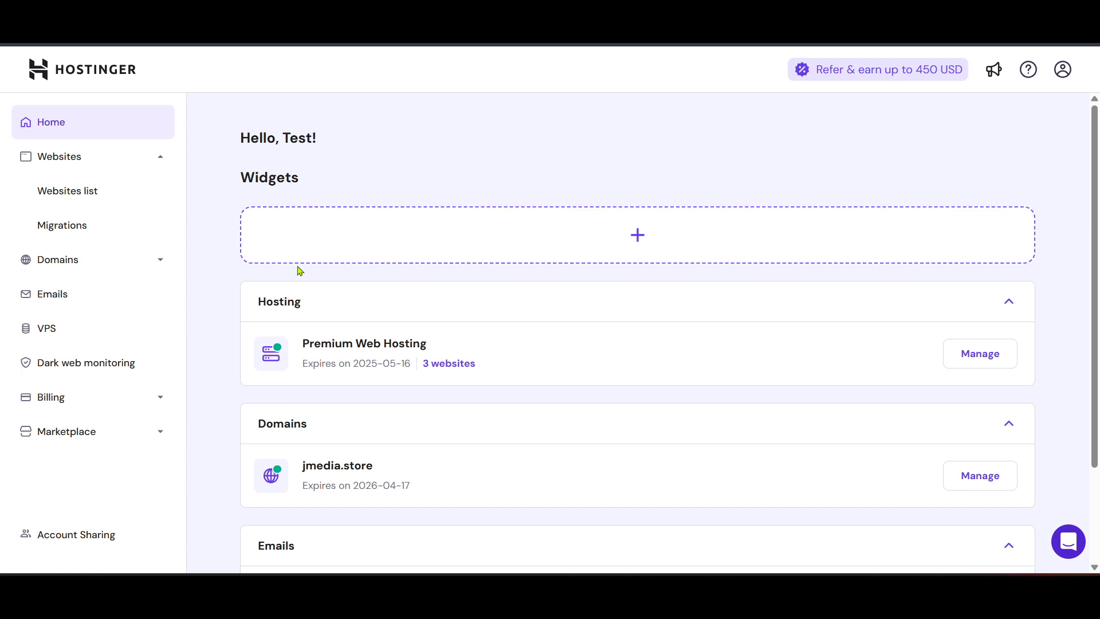
pyautogui.moveTo(266, 272)
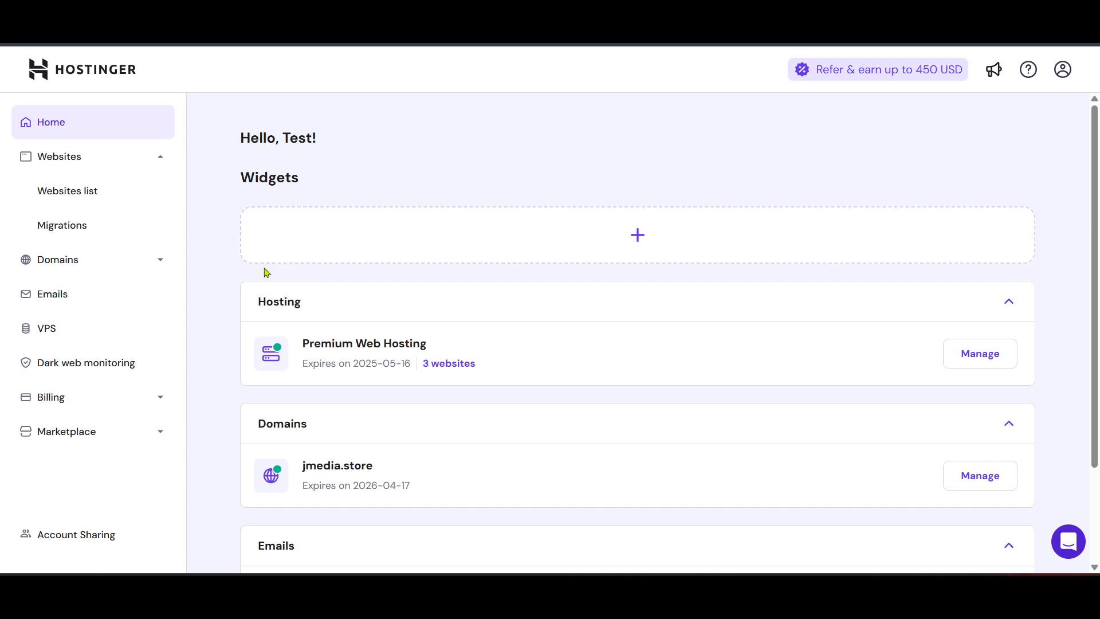
pyautogui.moveTo(185, 257)
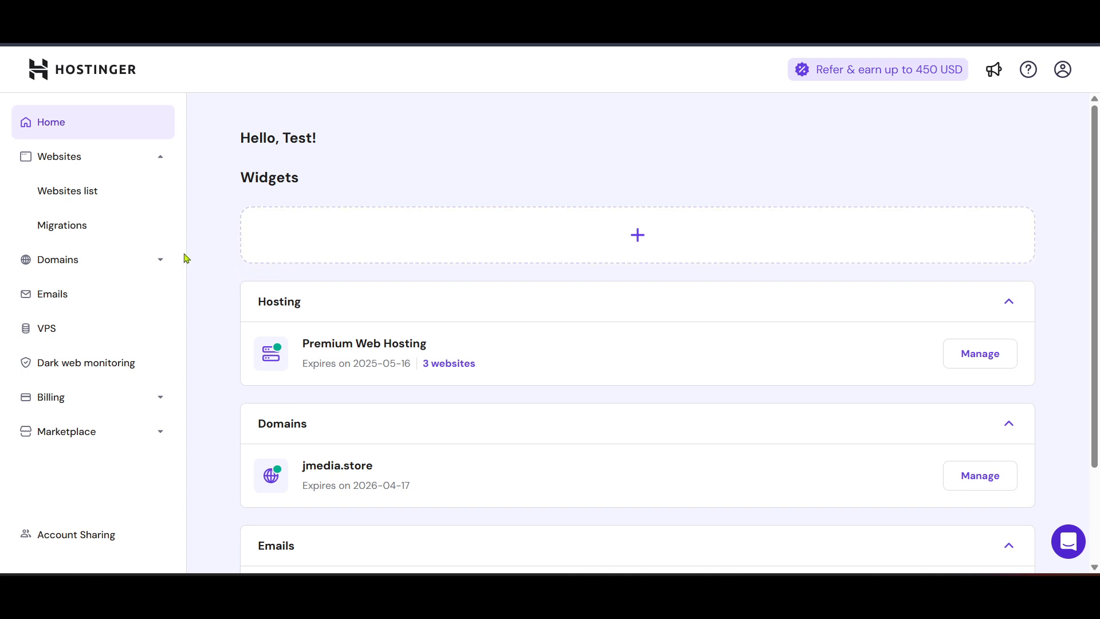
pyautogui.moveTo(91, 328)
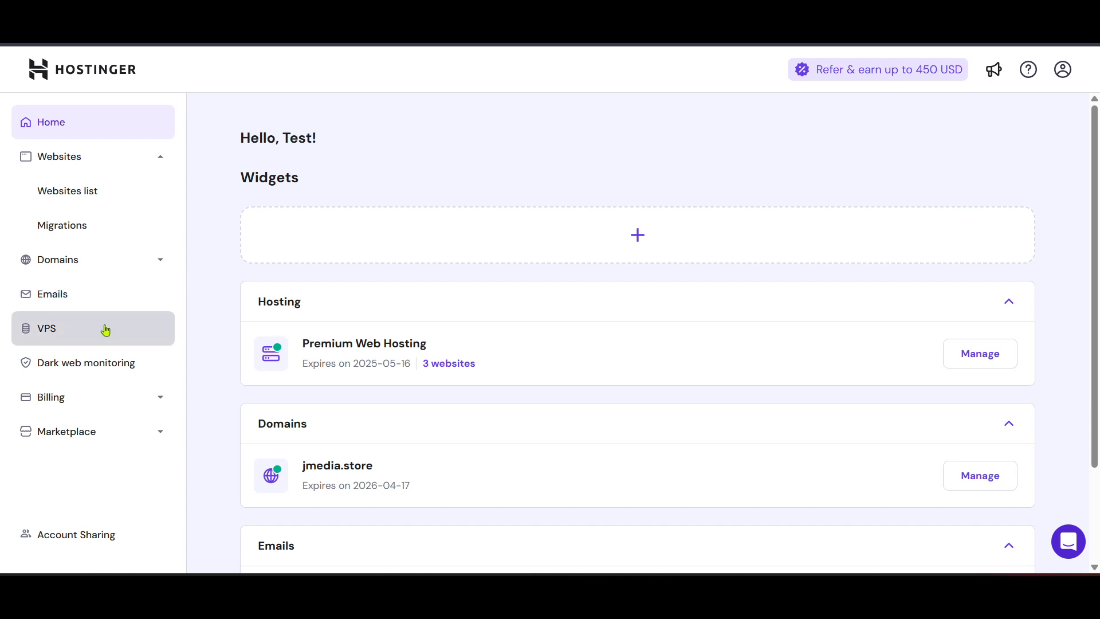
# Open Billing > Subscriptions to view Premium Web Hosting and .STORE domain renewal dates.
pyautogui.click(50, 385)
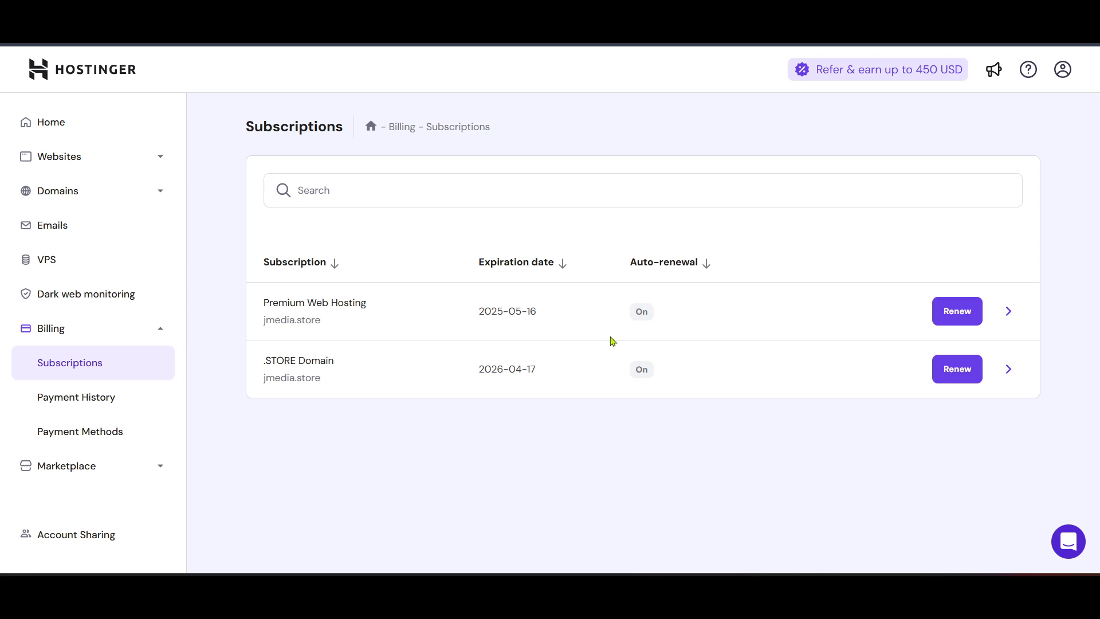
pyautogui.moveTo(598, 343)
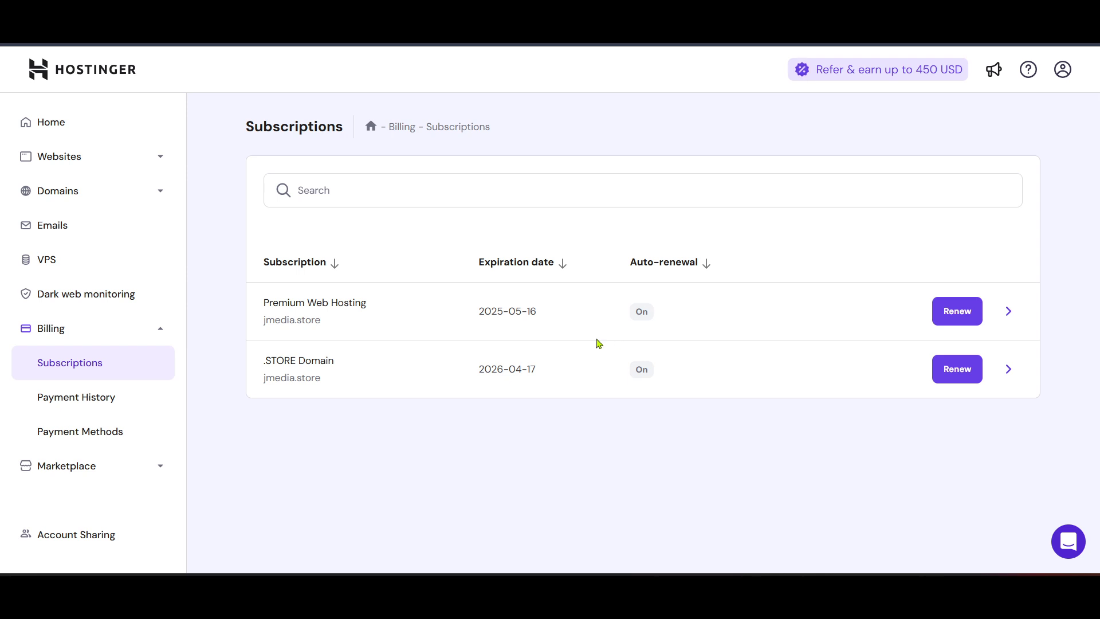
pyautogui.moveTo(593, 343)
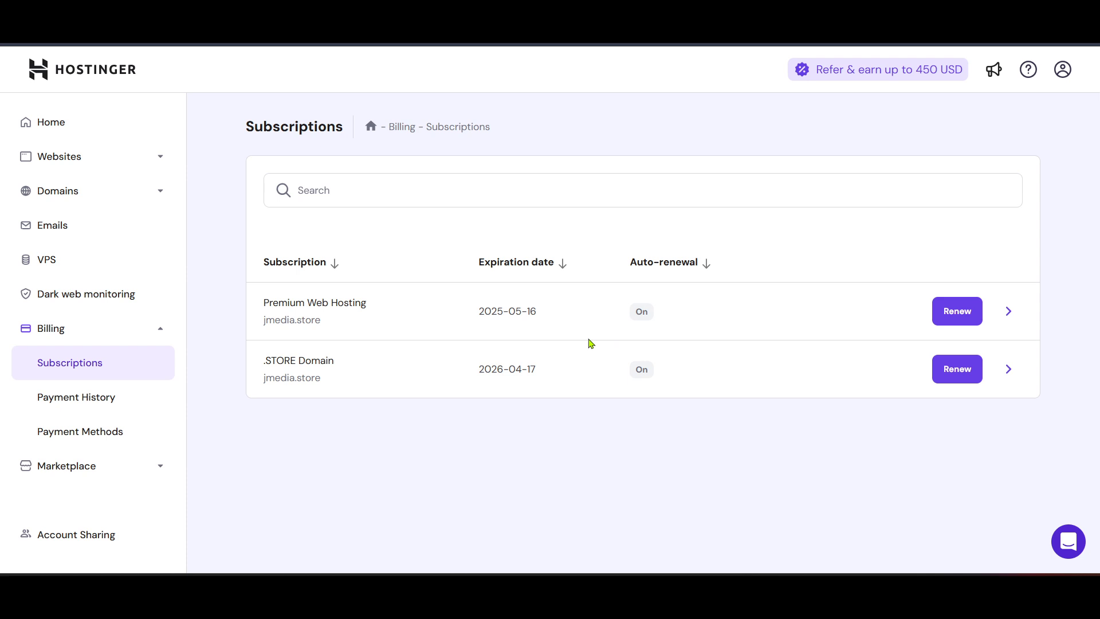
pyautogui.moveTo(581, 344)
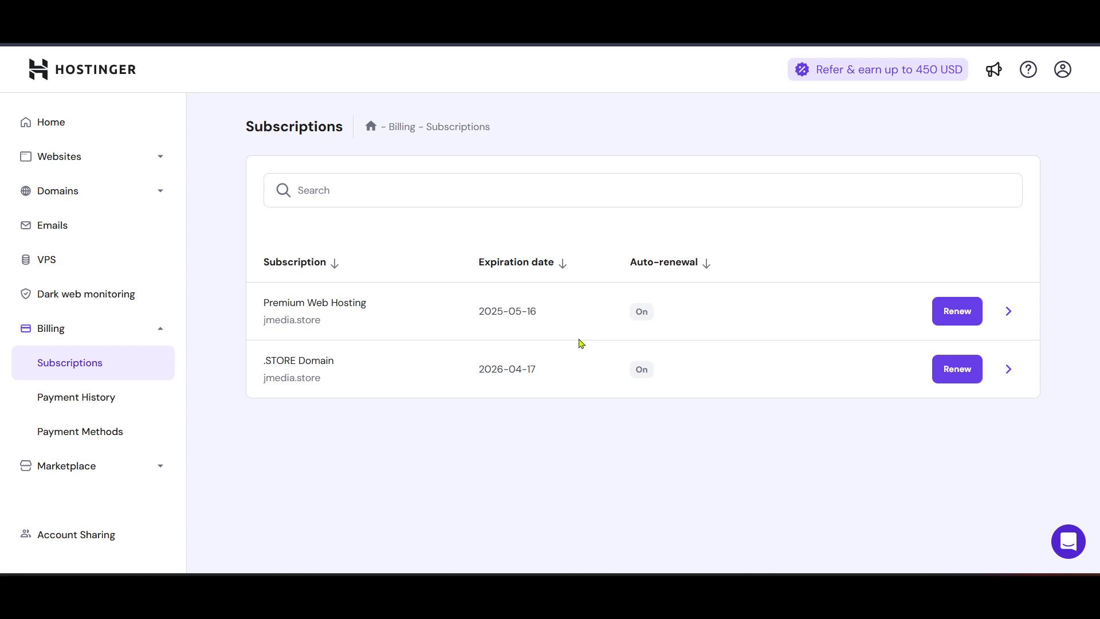
pyautogui.moveTo(600, 351)
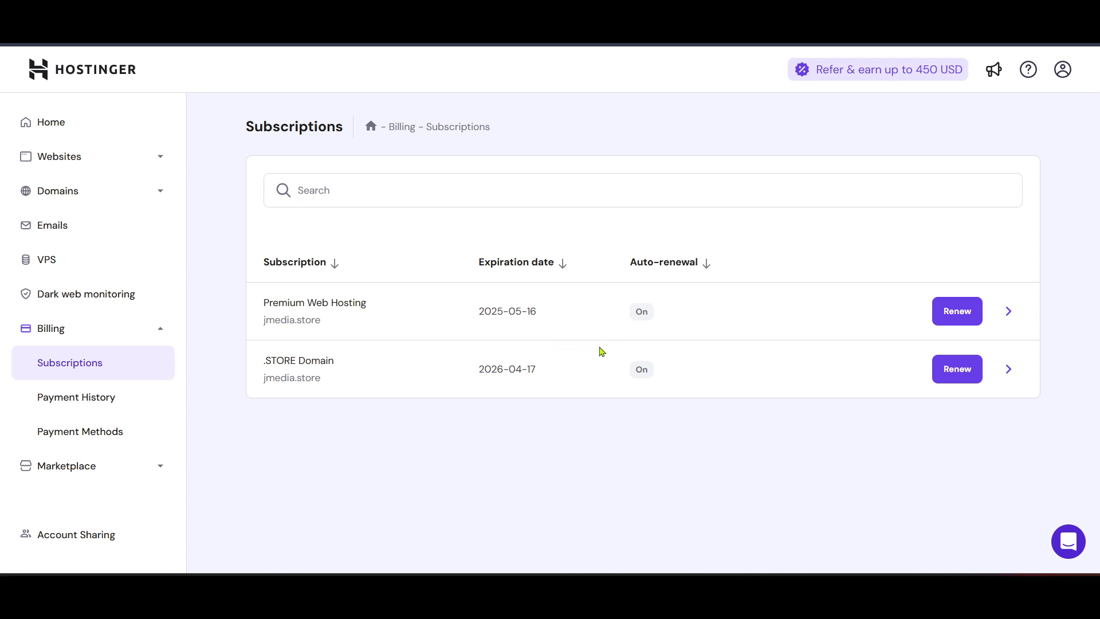
pyautogui.moveTo(529, 360)
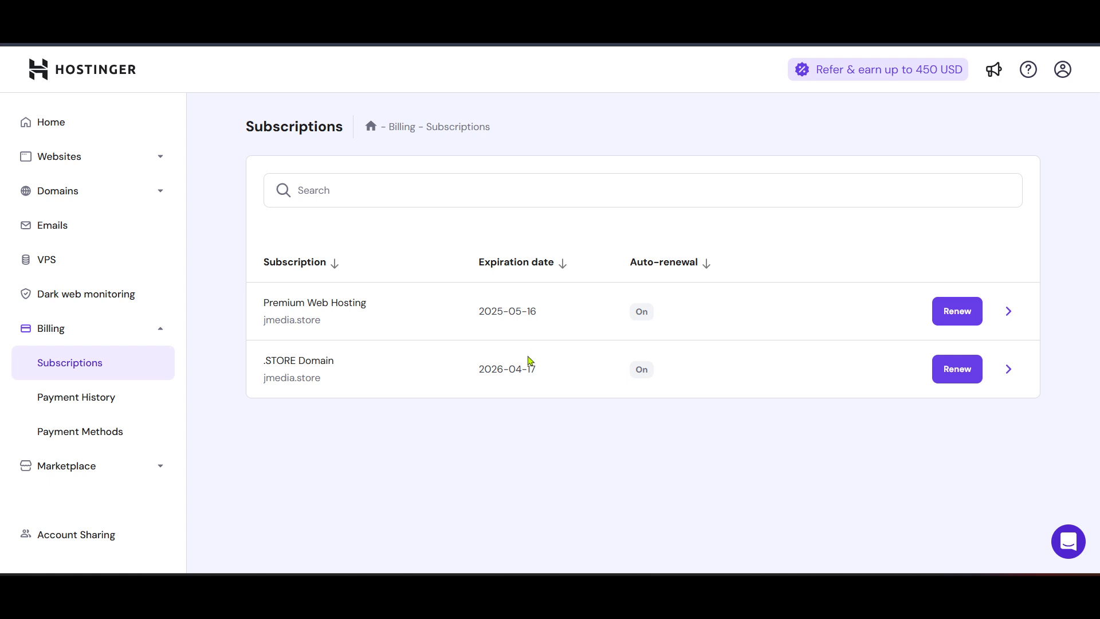
pyautogui.moveTo(513, 359)
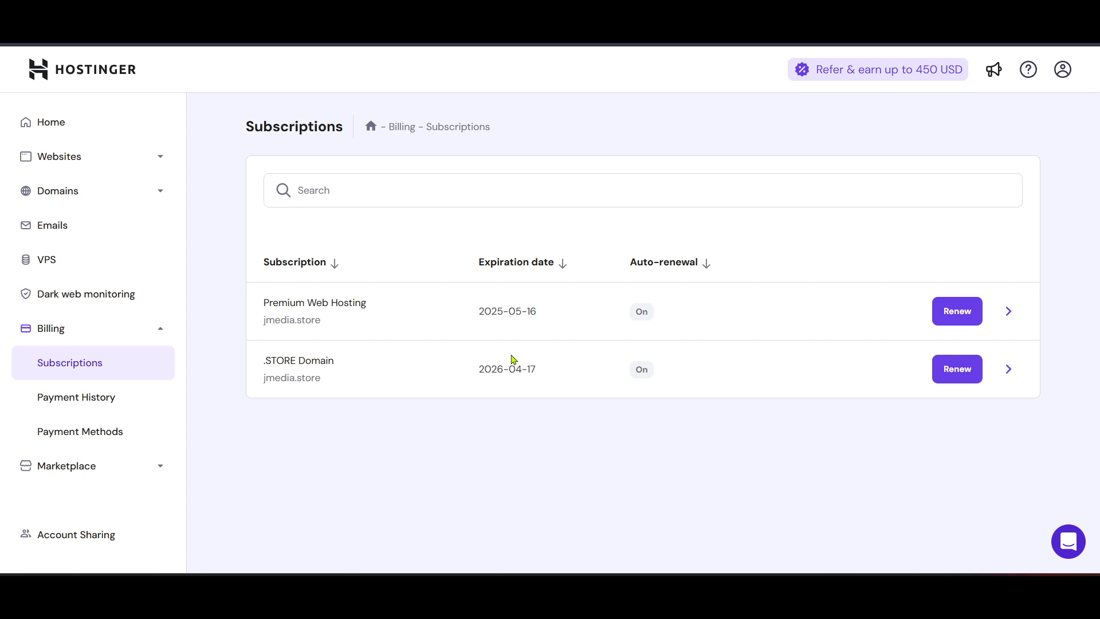
pyautogui.moveTo(511, 357)
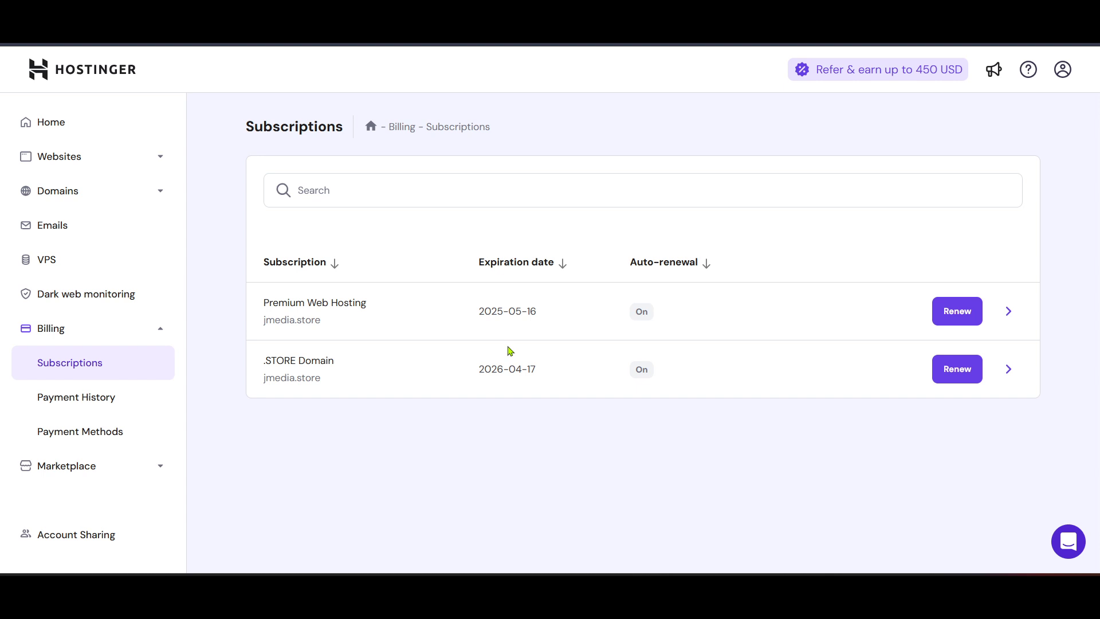
pyautogui.moveTo(657, 355)
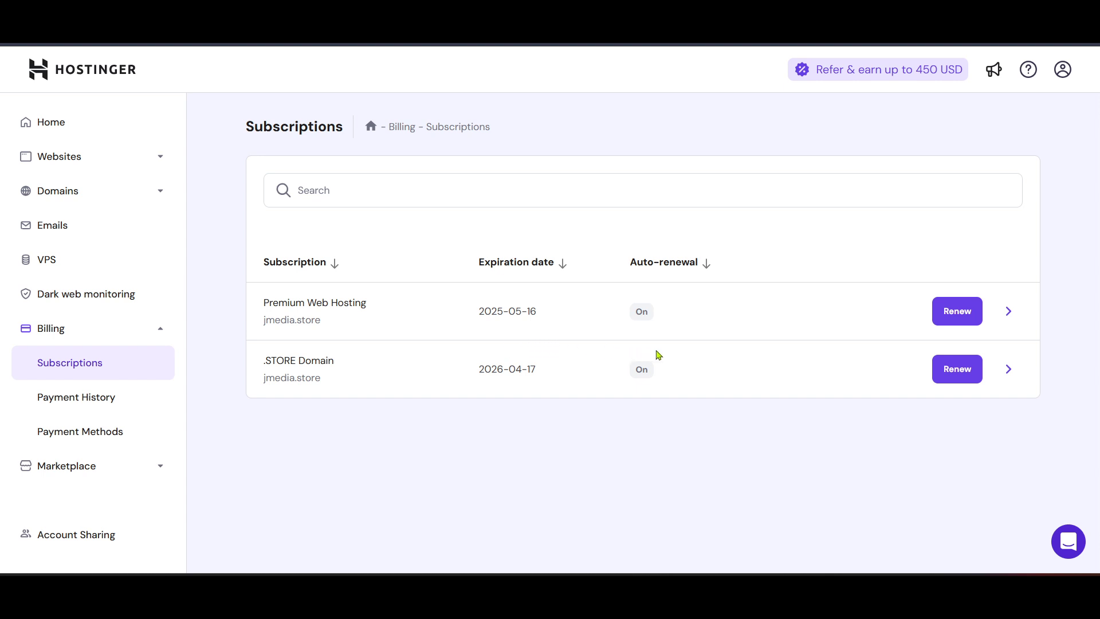